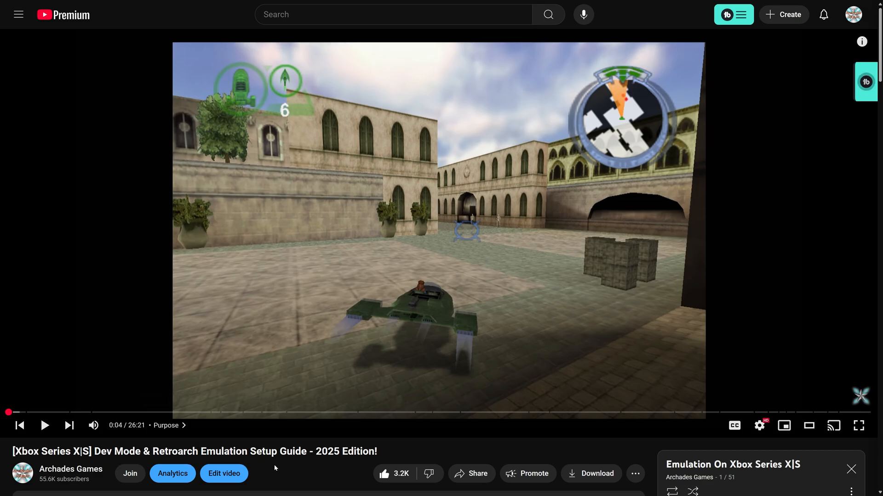
mouse_move(316, 471)
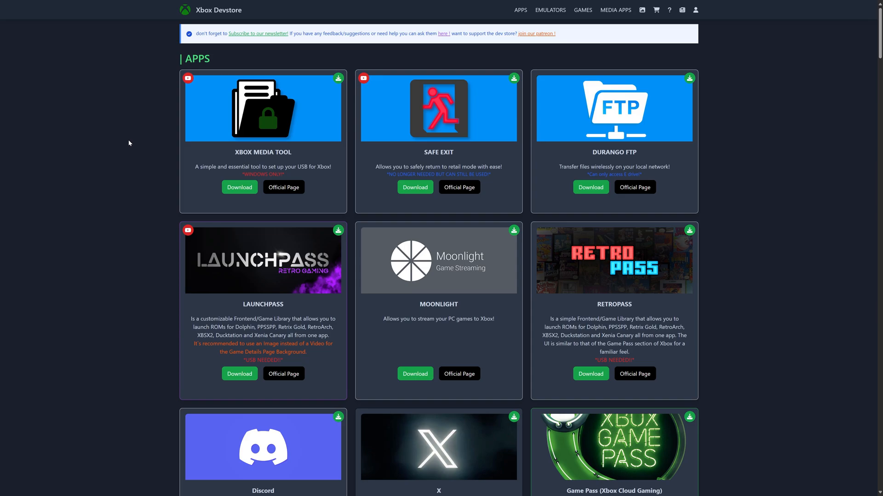
mouse_move(127, 149)
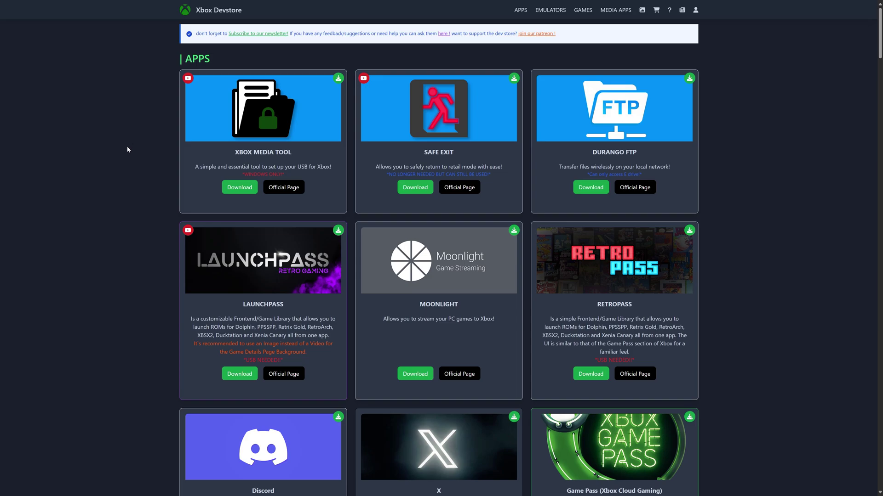
- Download the Game Pass (Xbox Cloud Gaming) zip and extract it into its own desktop folder with 7-Zip
scroll("down", 3)
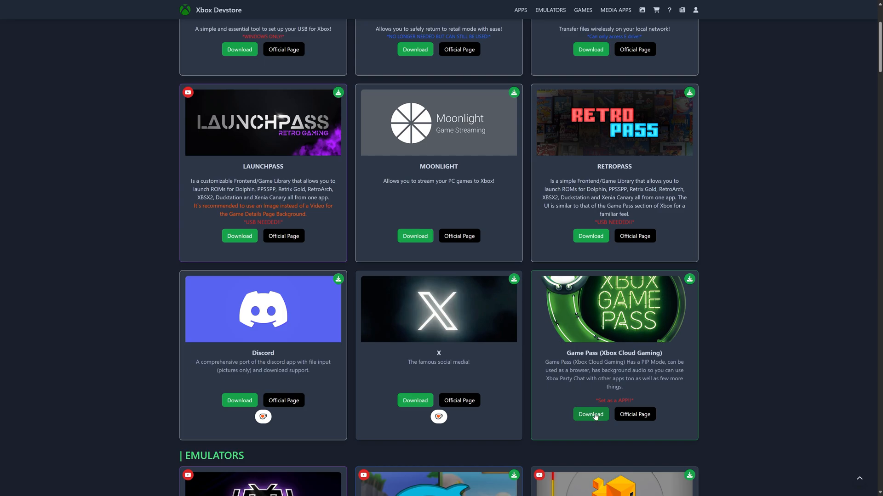
left_click(591, 414)
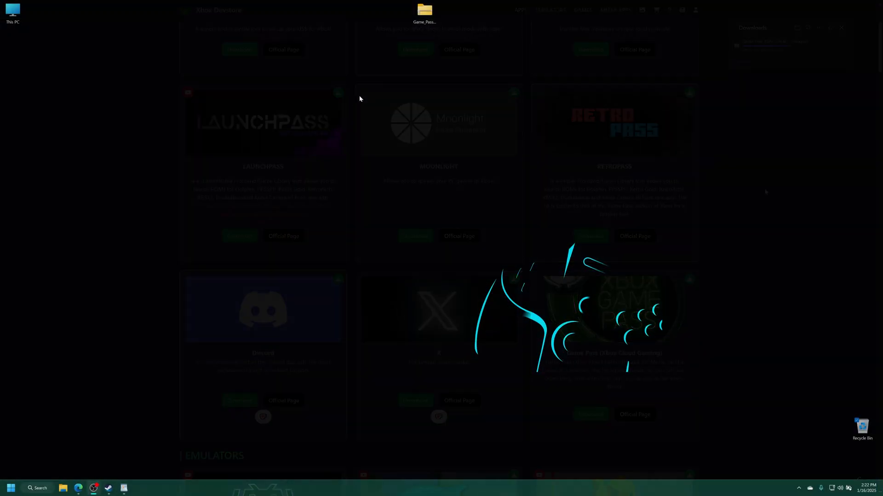
right_click(422, 12)
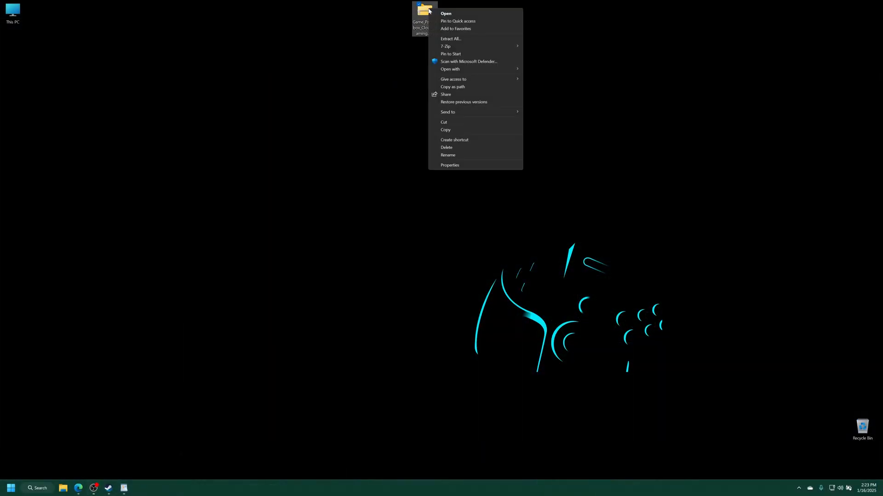
mouse_move(450, 46)
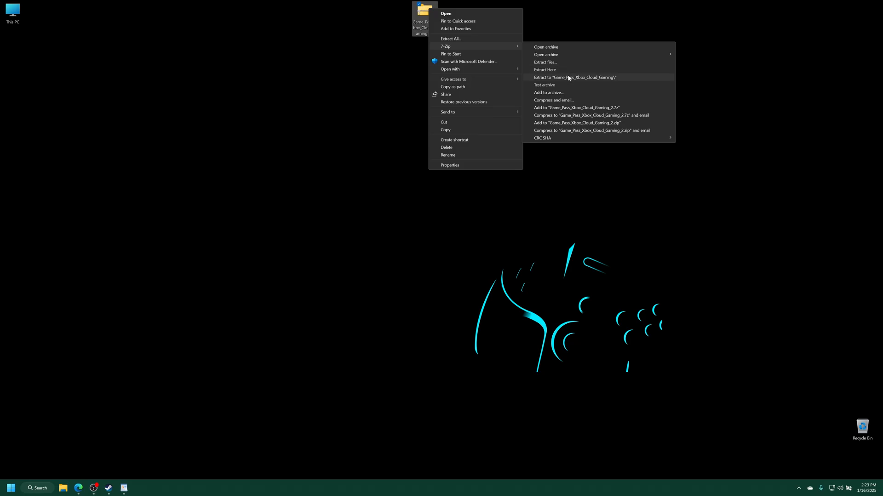
left_click(575, 77)
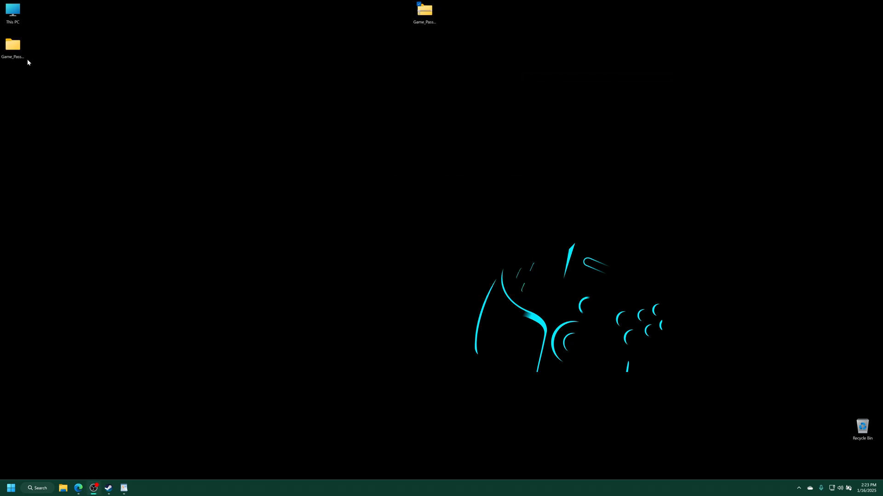
- Browse into the extracted Game_Pass_Xbox_Cloud_Gaming folder and select its Dependencies folder
double_click(13, 44)
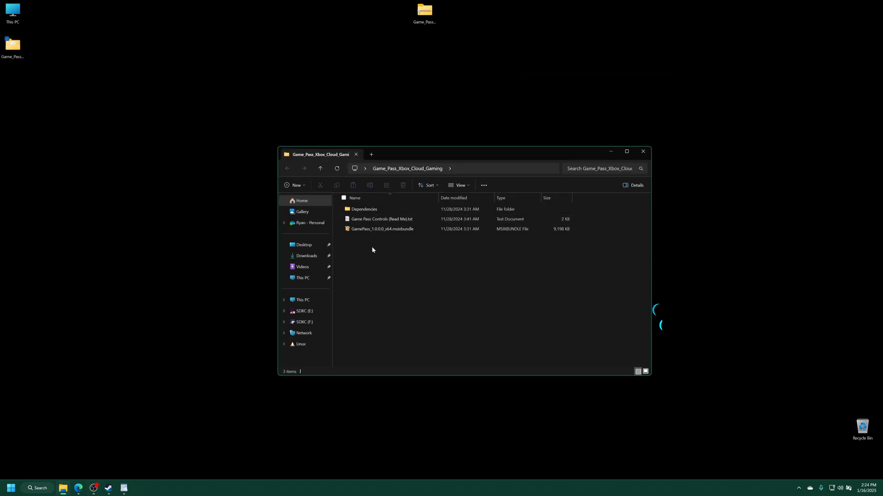
mouse_move(377, 250)
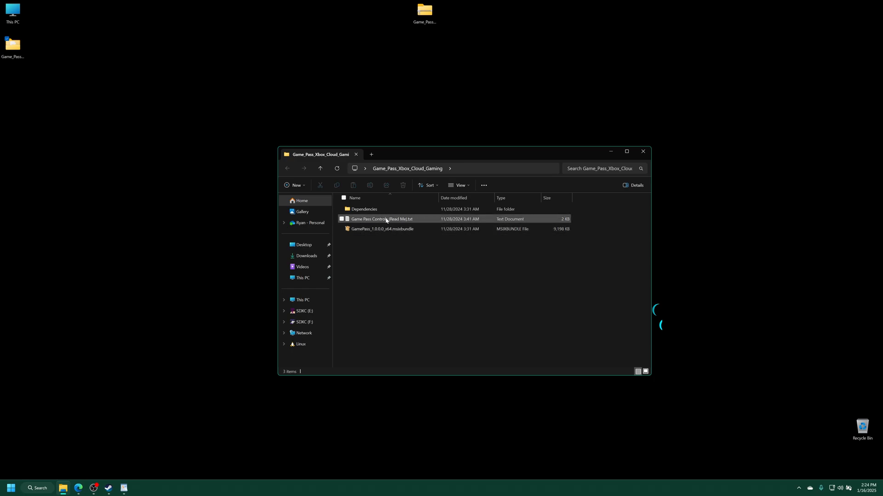
left_click(365, 210)
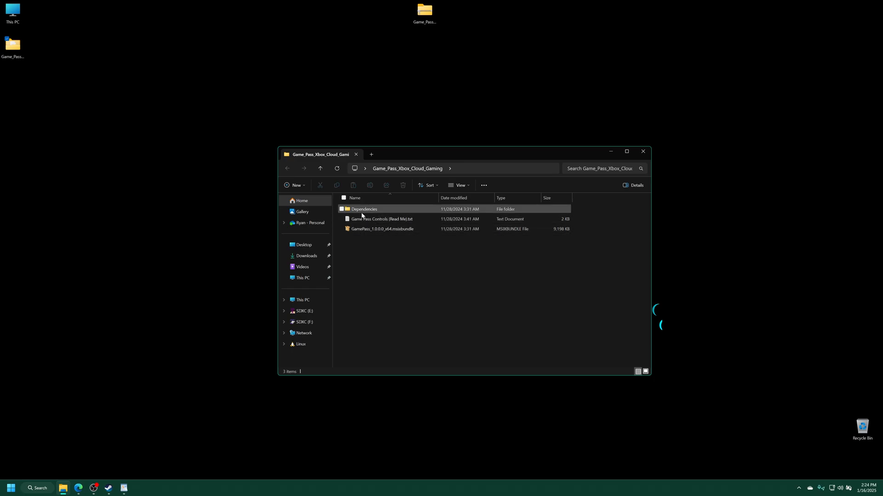
left_click(364, 210)
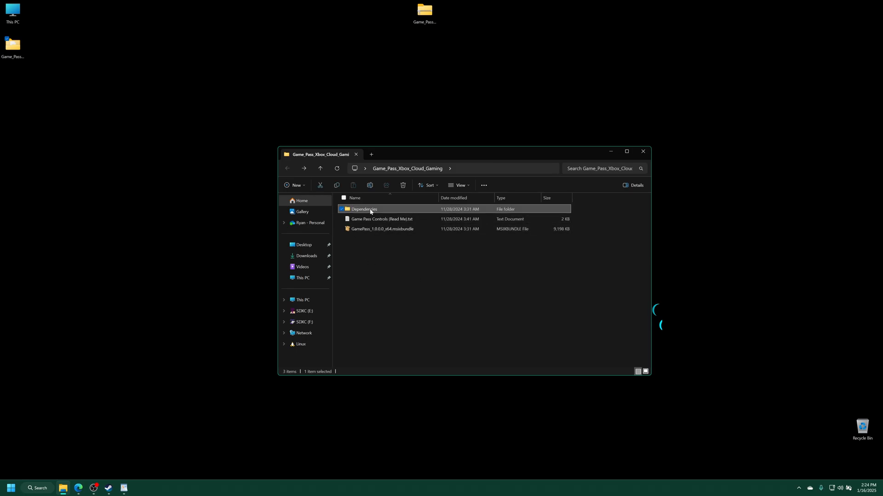
mouse_move(381, 243)
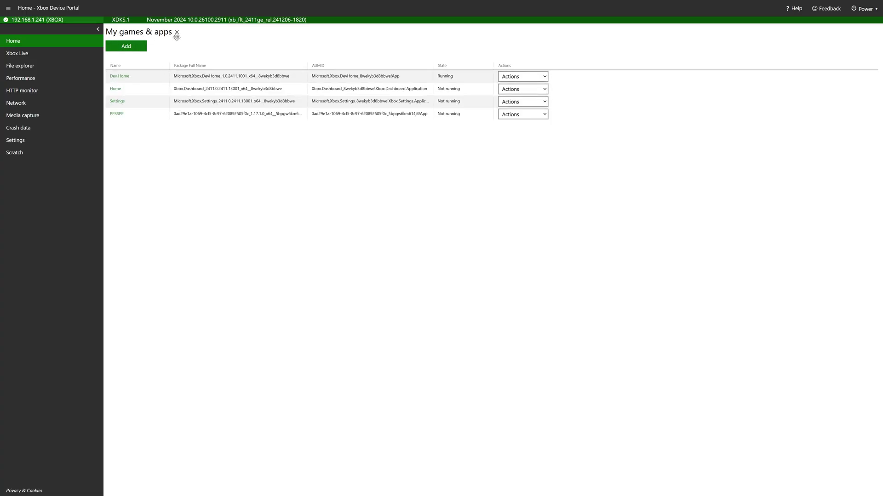
- Start a new install in Device Portal and choose GamePass_1.0.0.0_x64.msixbundle from the desktop folder
left_click(126, 46)
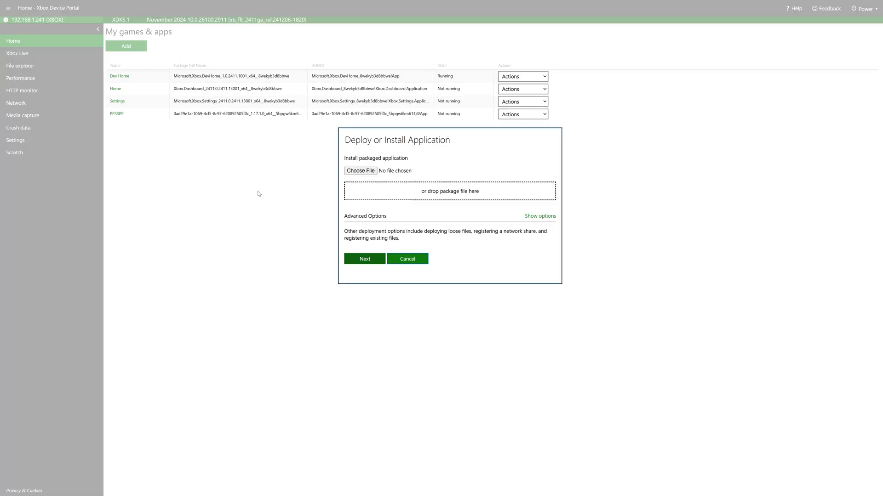
mouse_move(249, 231)
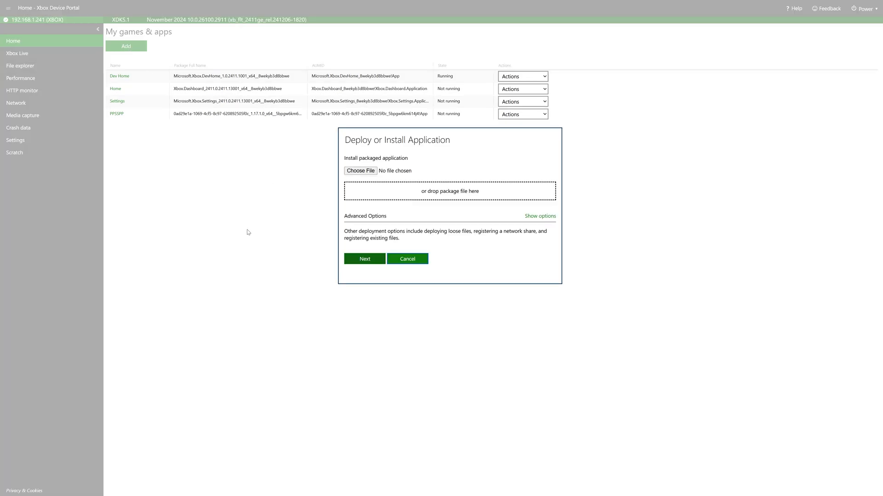
mouse_move(441, 196)
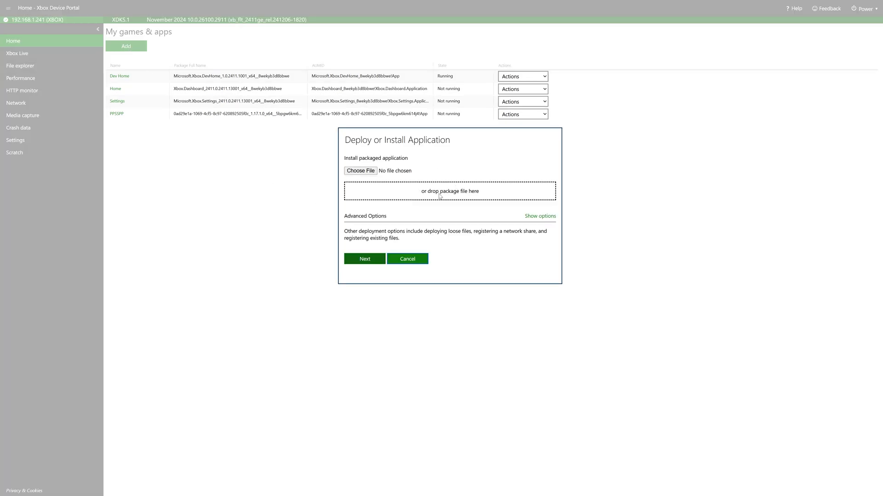
left_click(359, 171)
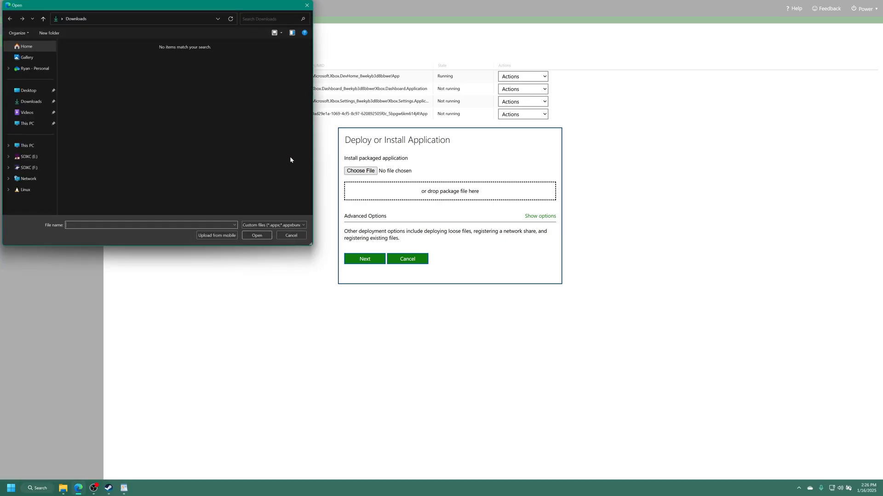
left_click(28, 90)
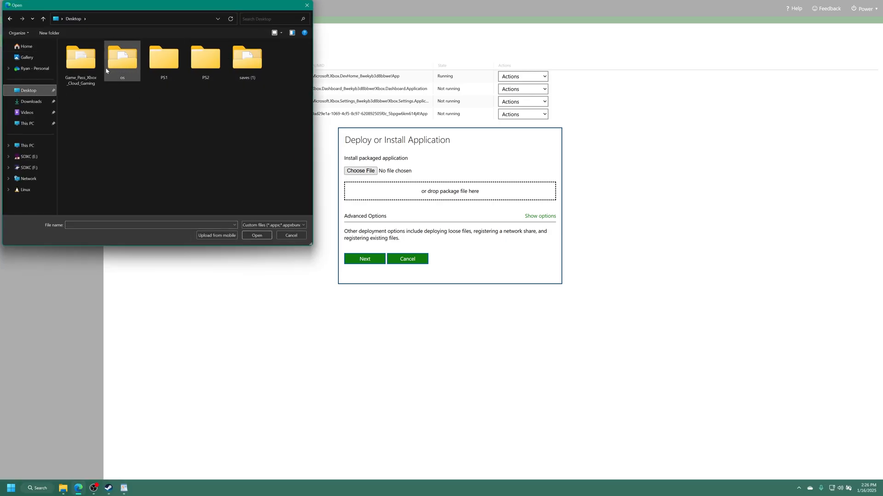
double_click(81, 57)
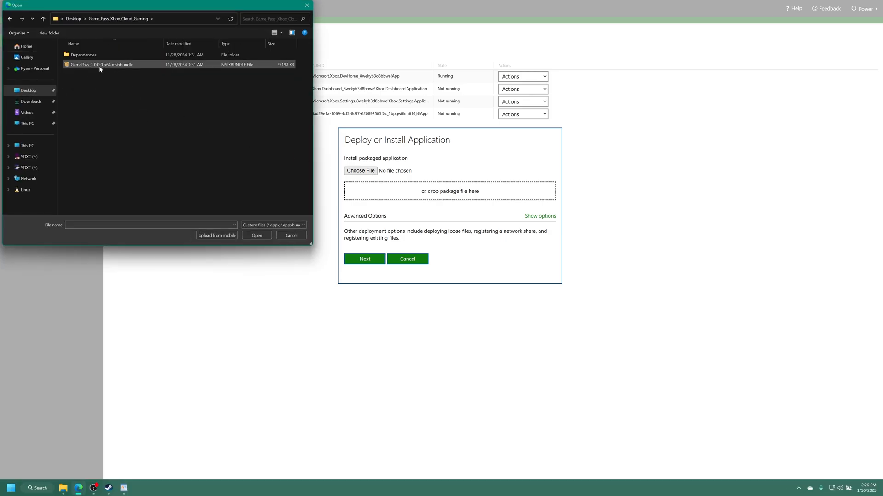
left_click(256, 236)
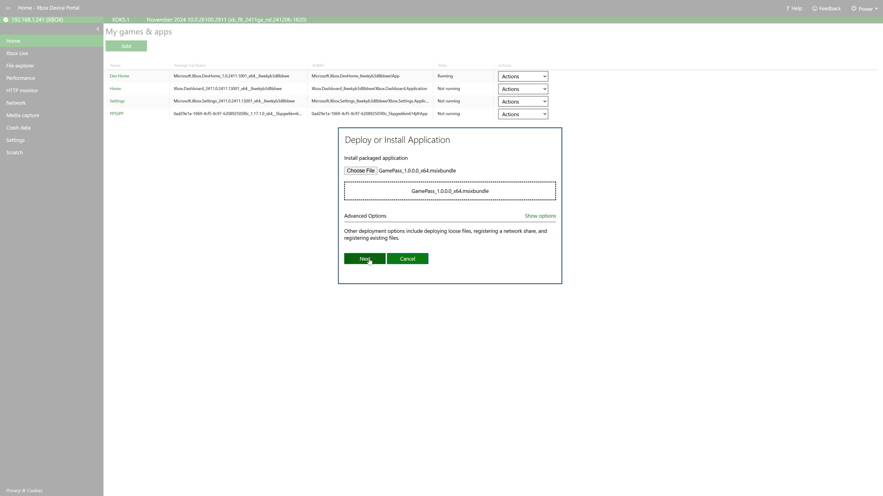
- Queue the five dependency .appx packages: two VCLibs, UI.Xaml 2.8, .NET Native Runtime and Framework
left_click(364, 260)
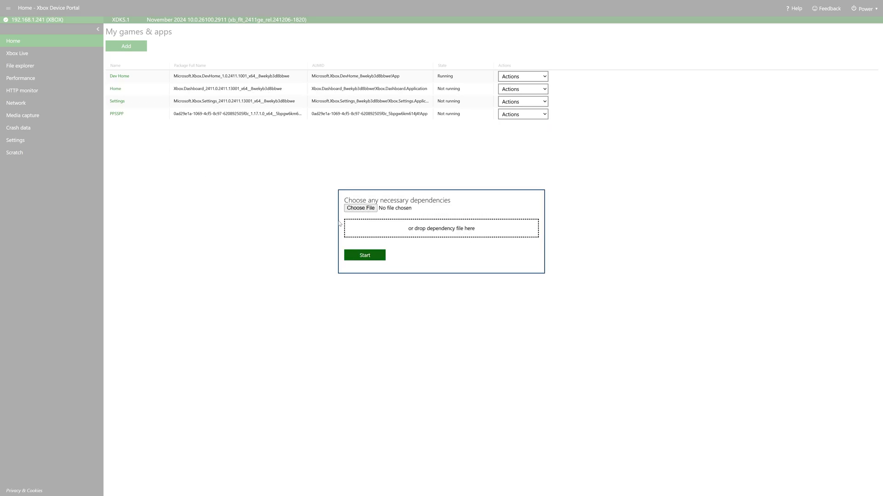
mouse_move(458, 230)
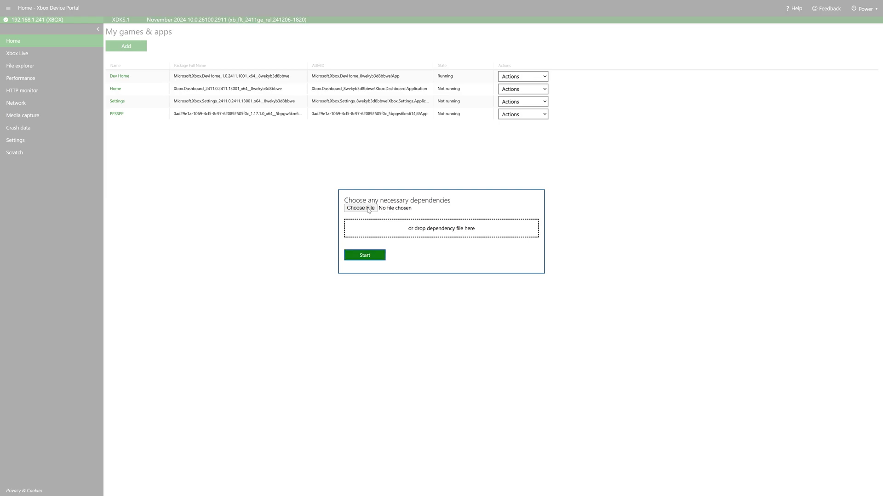
left_click(360, 208)
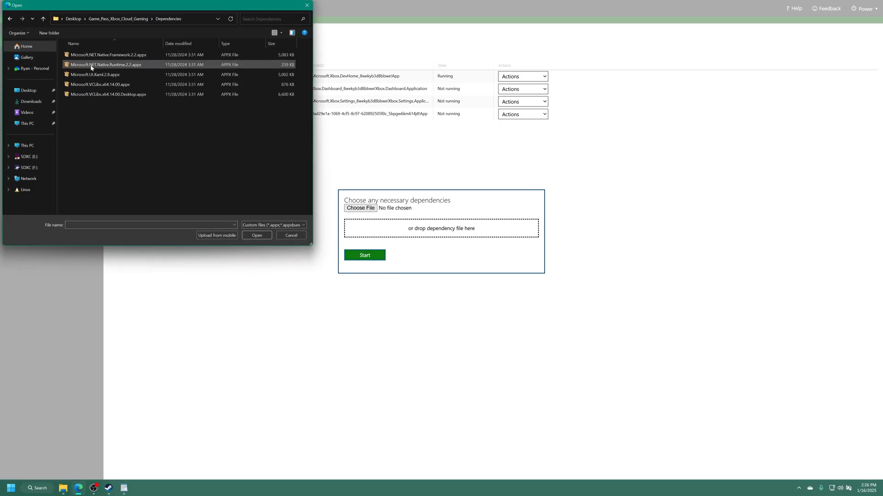
left_click(257, 236)
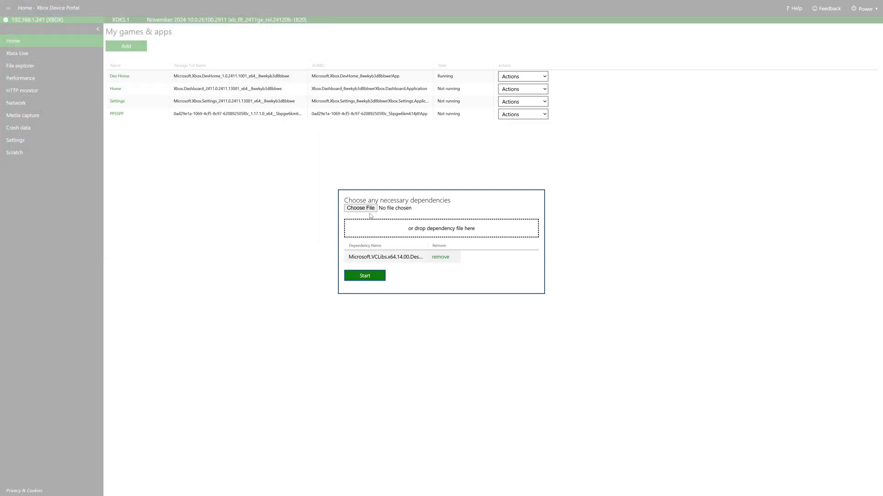
left_click(359, 207)
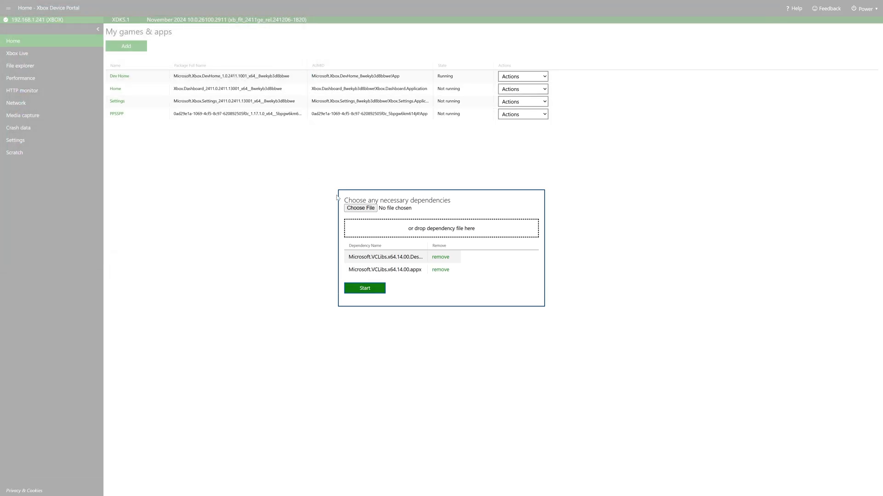
left_click(359, 207)
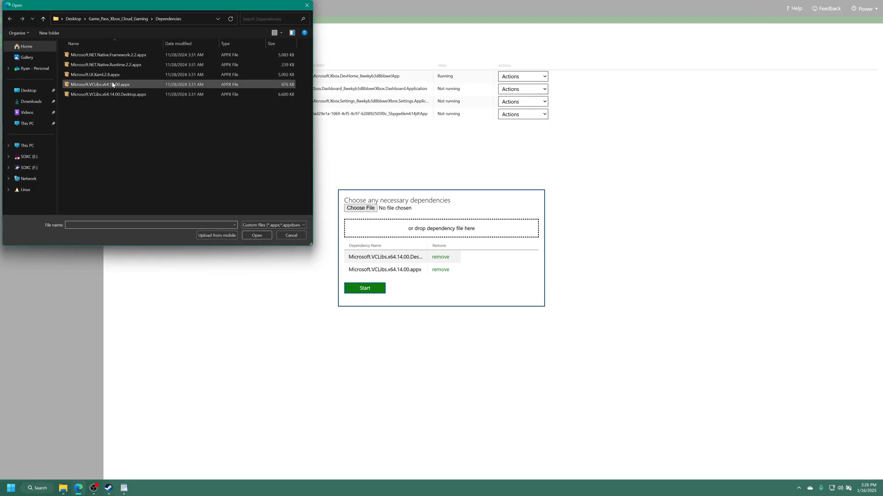
left_click(103, 74)
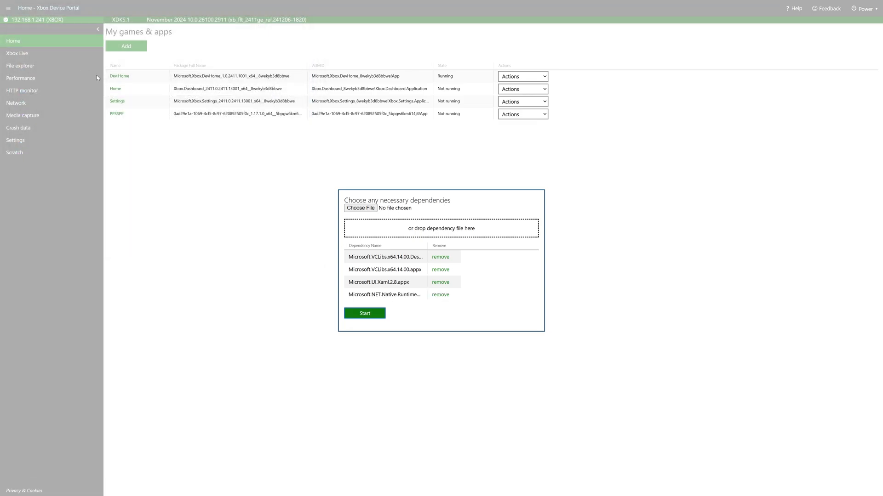
left_click(359, 208)
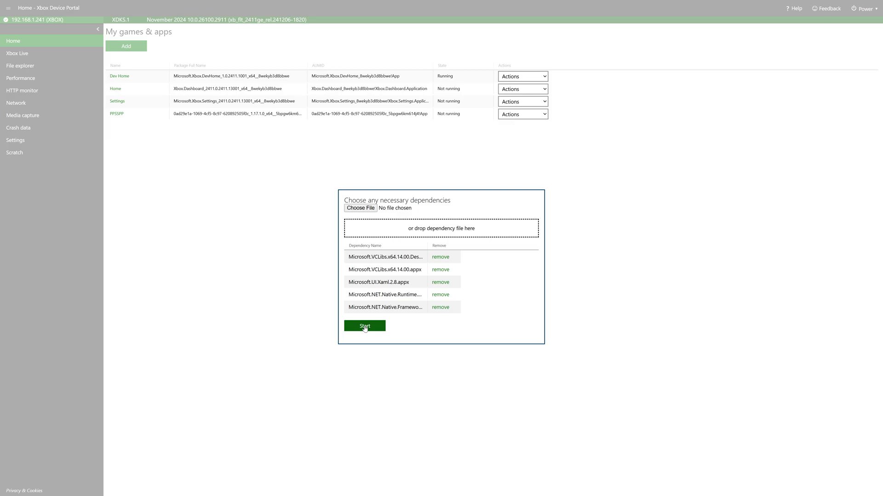
- Run the GamePass install until 'Package Successfully Registered', then finish with Done
left_click(364, 326)
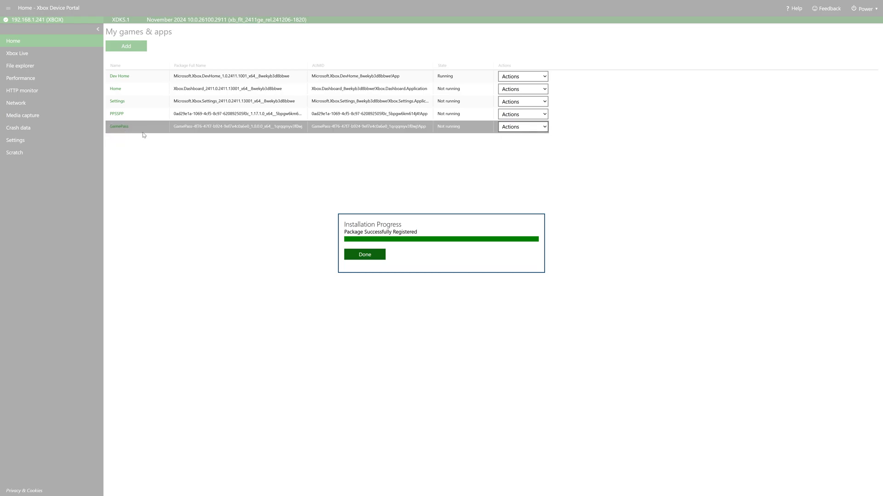
left_click(364, 253)
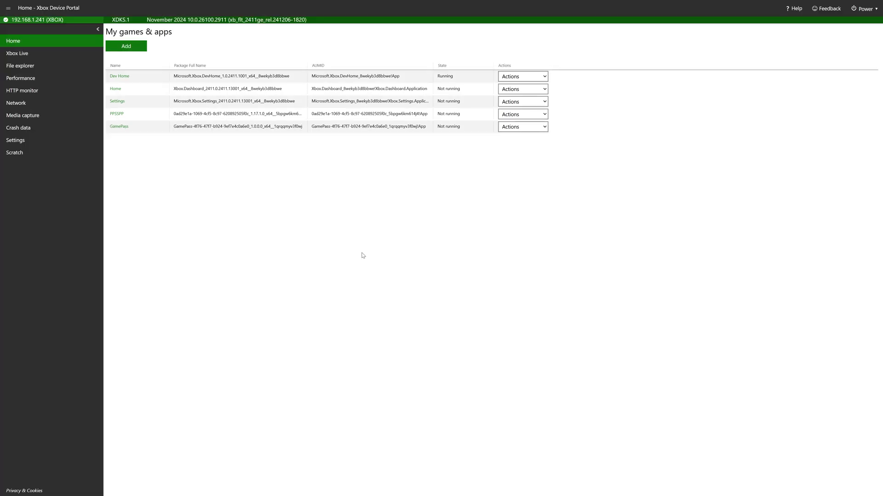
mouse_move(314, 203)
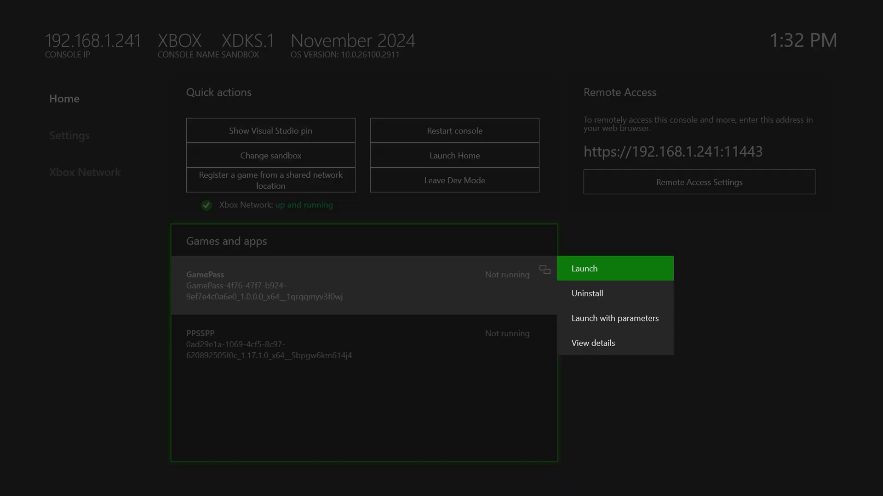
- View GamePass details in Dev Home and expand its App type dropdown
left_click(593, 343)
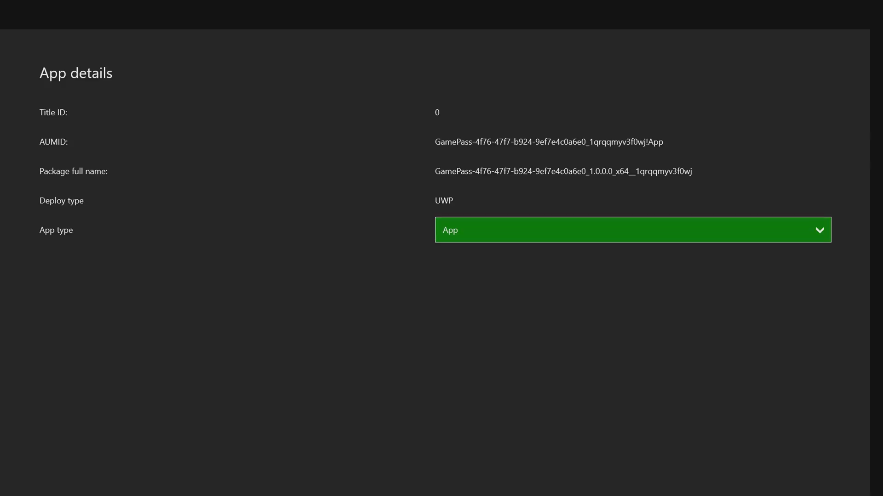
left_click(627, 234)
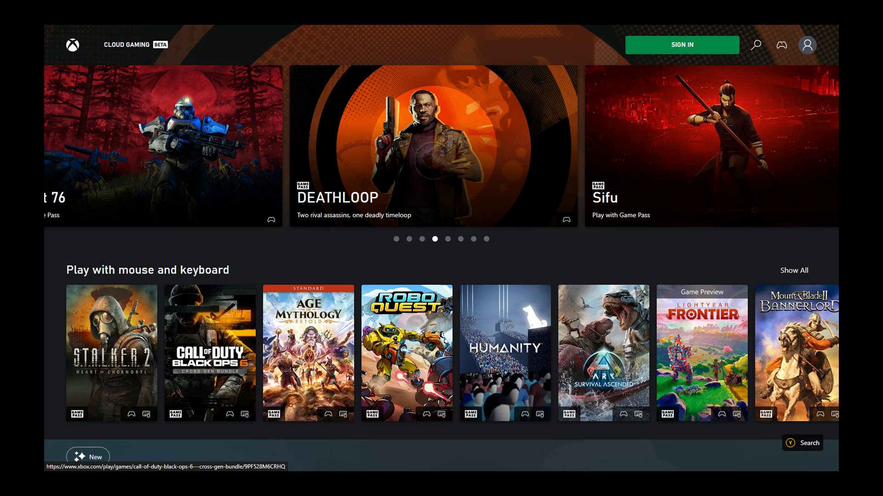
mouse_move(449, 156)
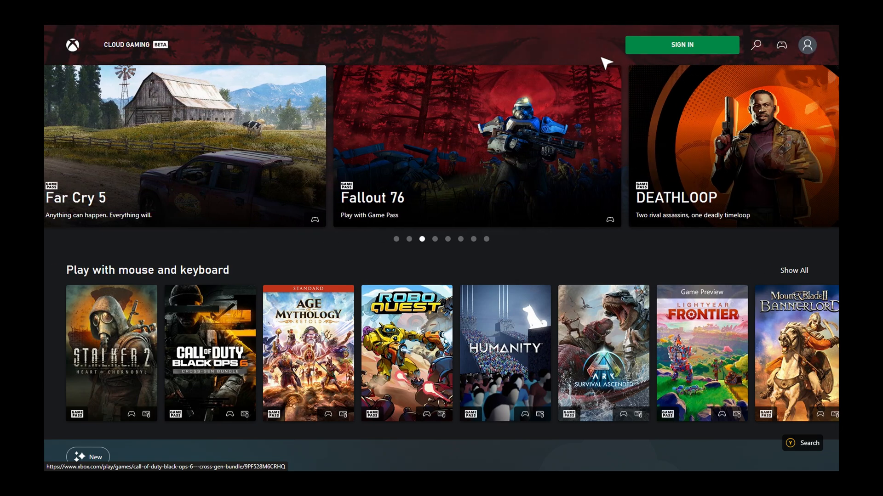
- Begin Cloud Gaming sign-in and enter the Microsoft account field
left_click(683, 44)
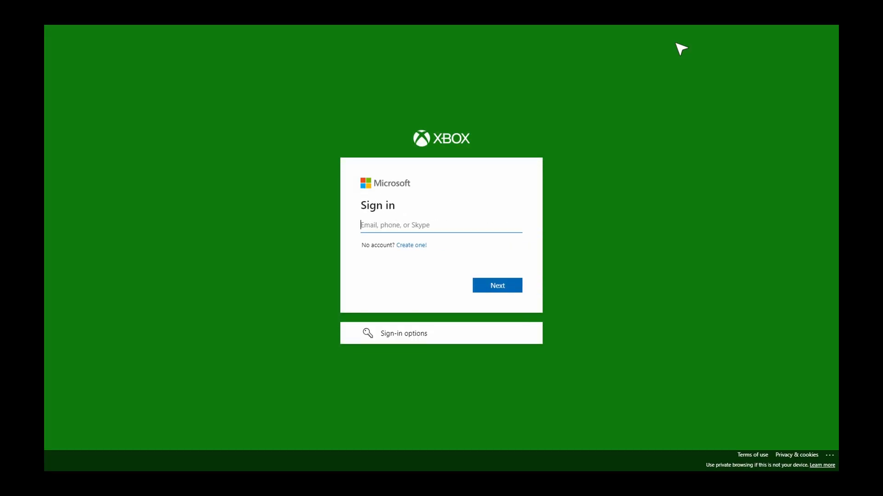
left_click(442, 225)
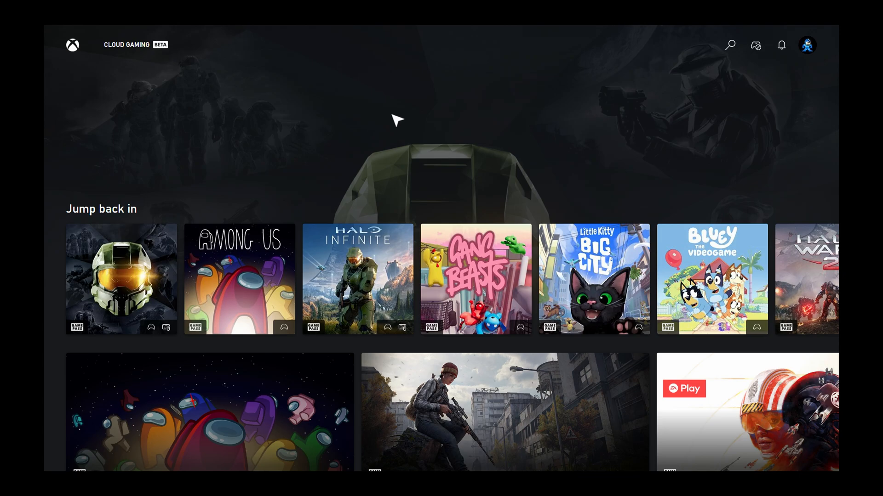
mouse_move(362, 302)
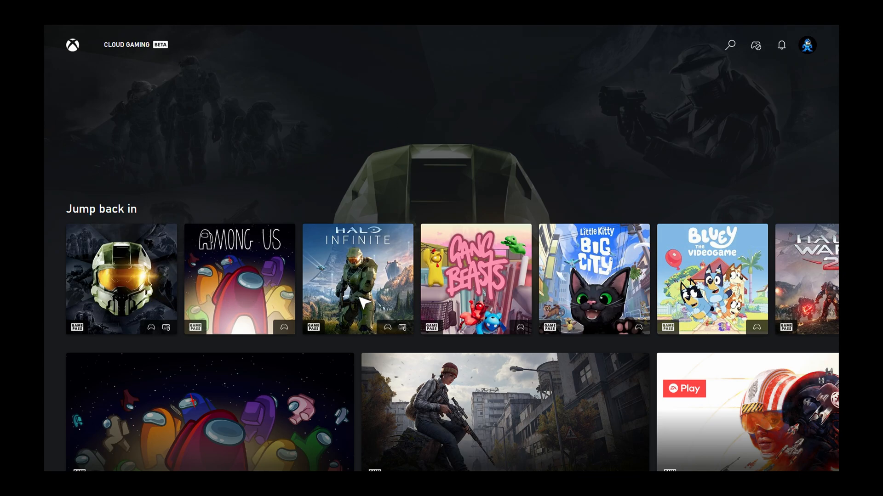
mouse_move(718, 358)
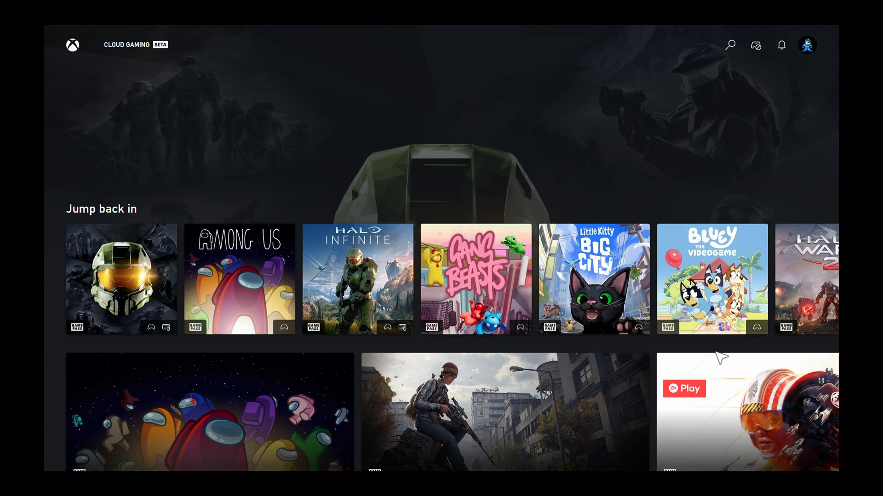
mouse_move(353, 255)
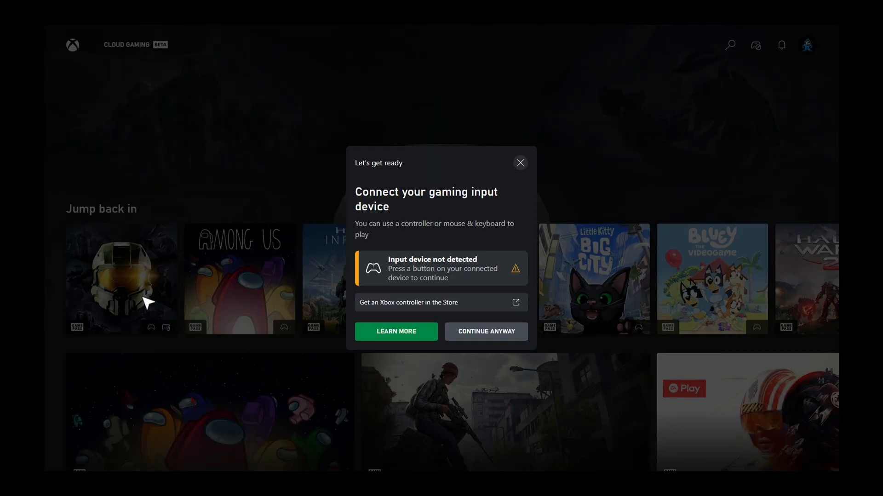
mouse_move(482, 306)
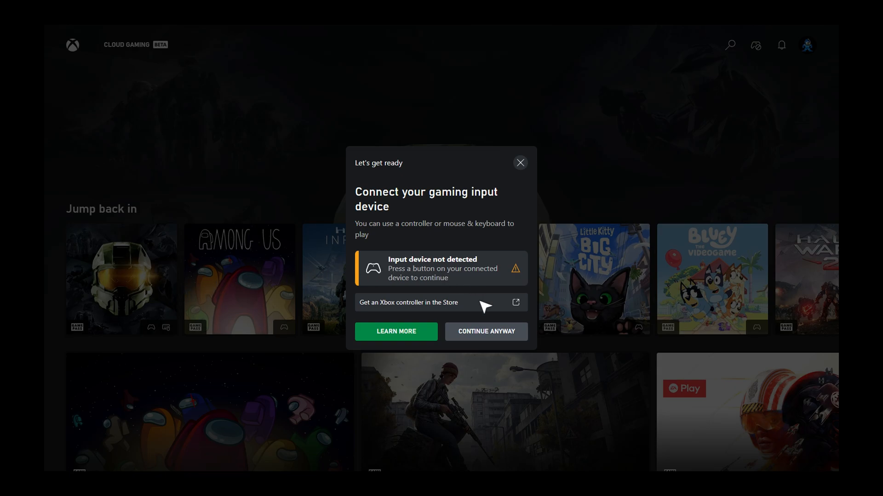
mouse_move(426, 274)
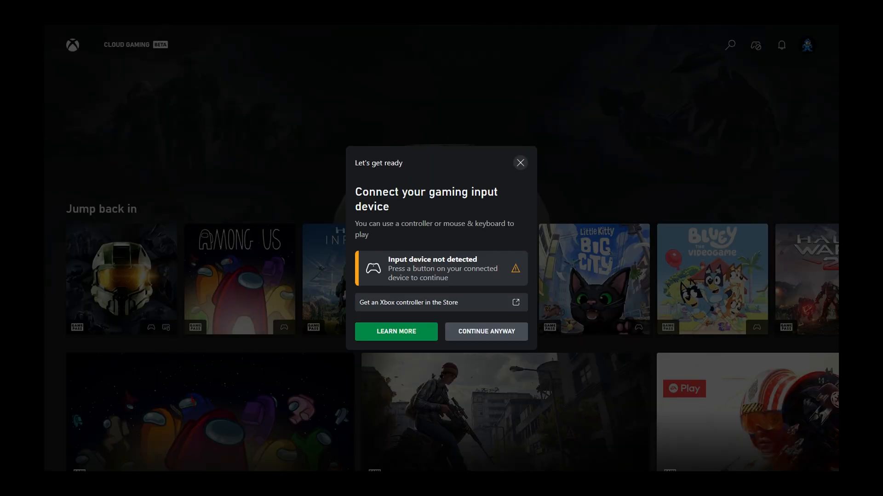
- Continue anyway past the input-device prompt so Halo: The Master Chief Collection launches
left_click(486, 331)
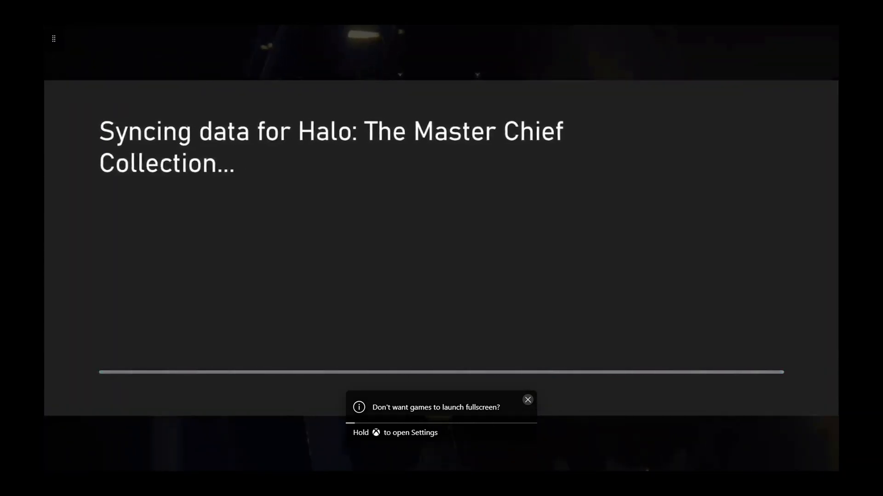
- Dismiss the fullscreen launch tip and fire the rocket launcher in the Halo match
left_click(528, 400)
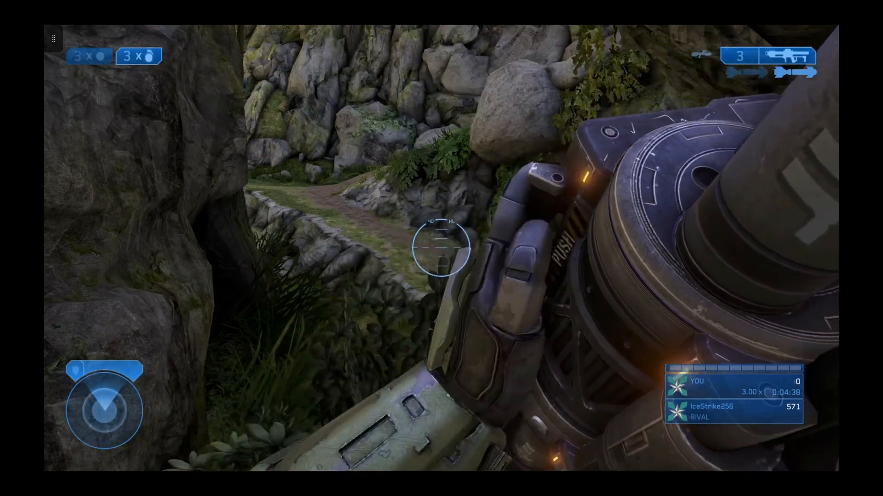
left_click(441, 252)
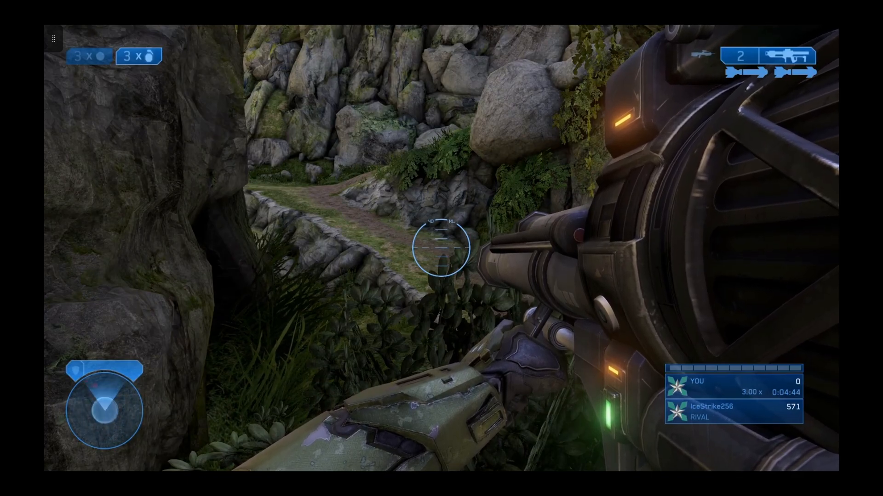
mouse_move(441, 258)
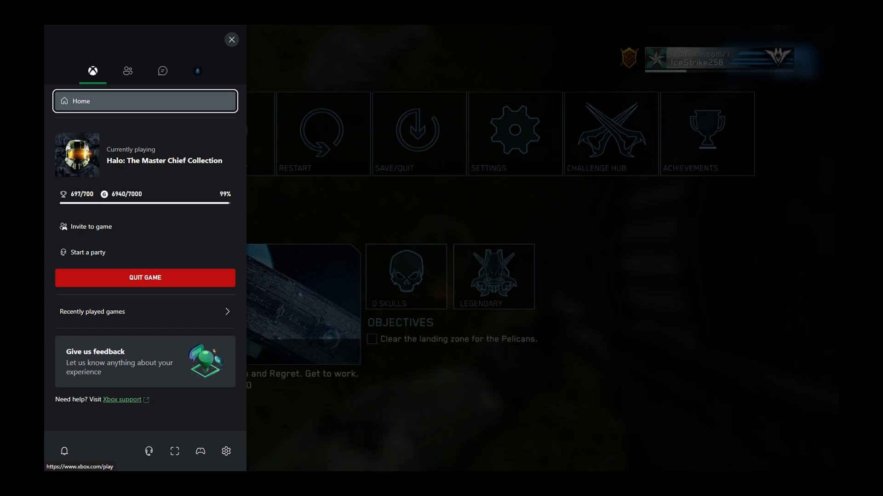
left_click(232, 38)
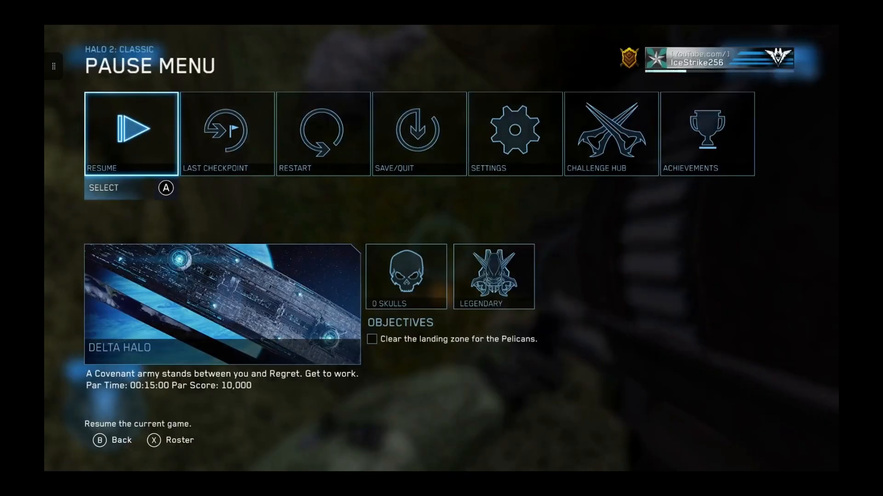
left_click(133, 133)
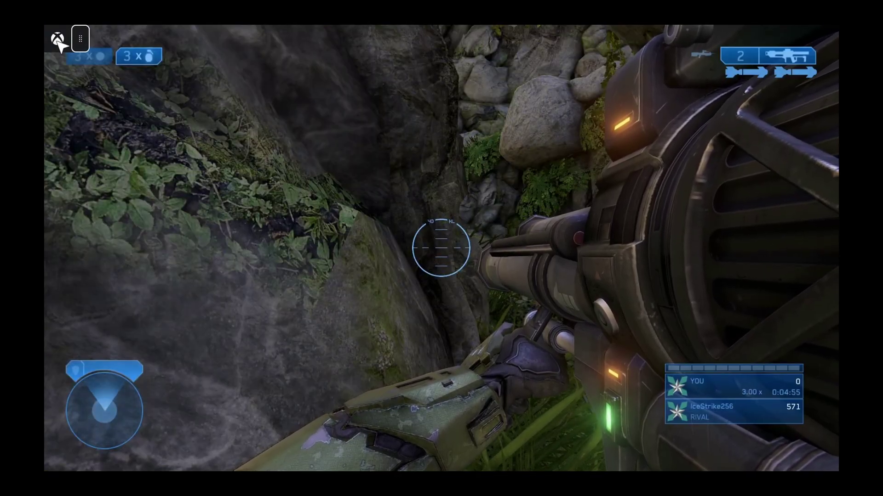
key("Escape")
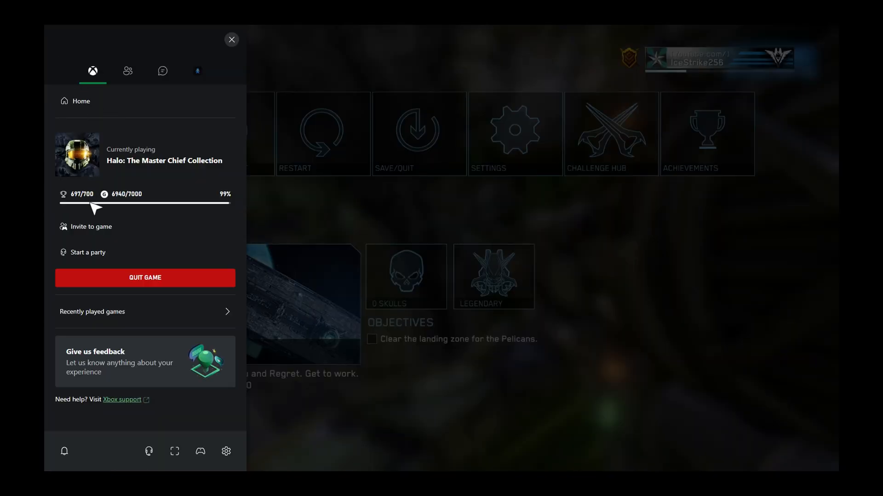
mouse_move(141, 107)
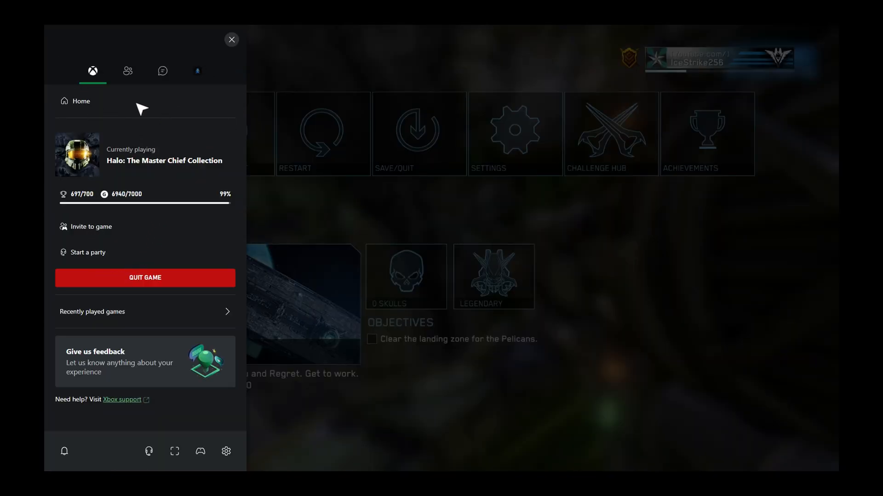
mouse_move(92, 265)
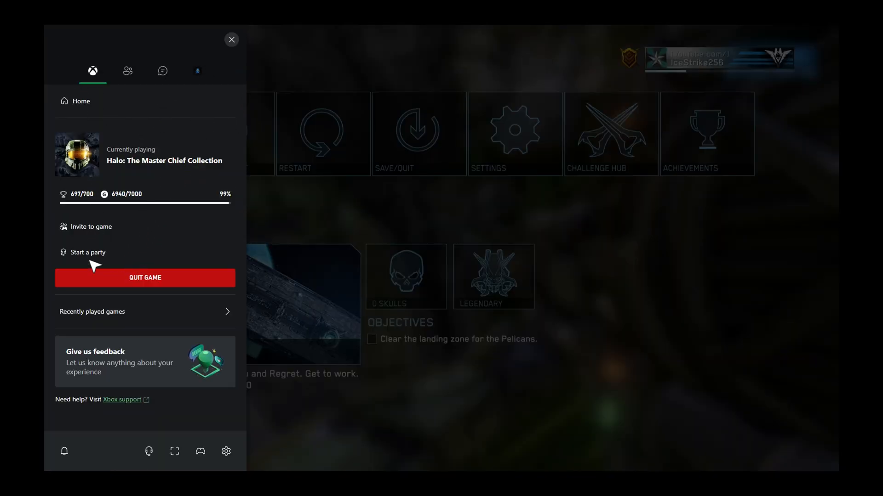
mouse_move(102, 256)
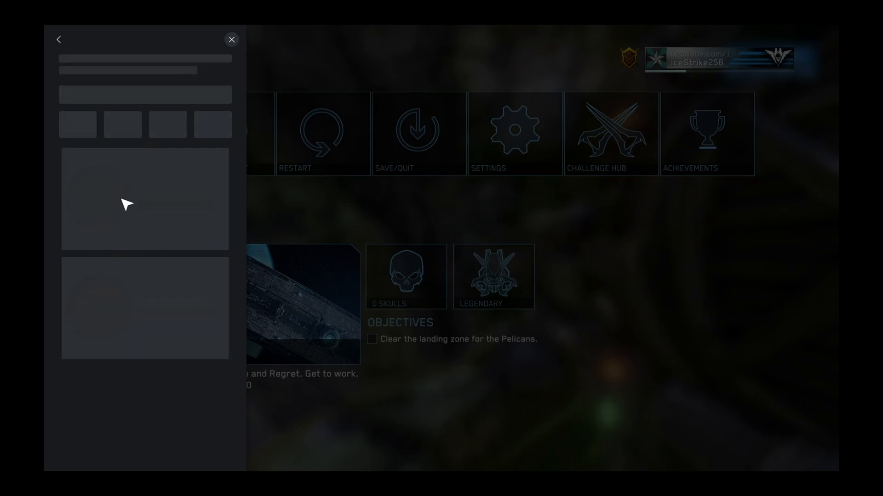
mouse_move(180, 301)
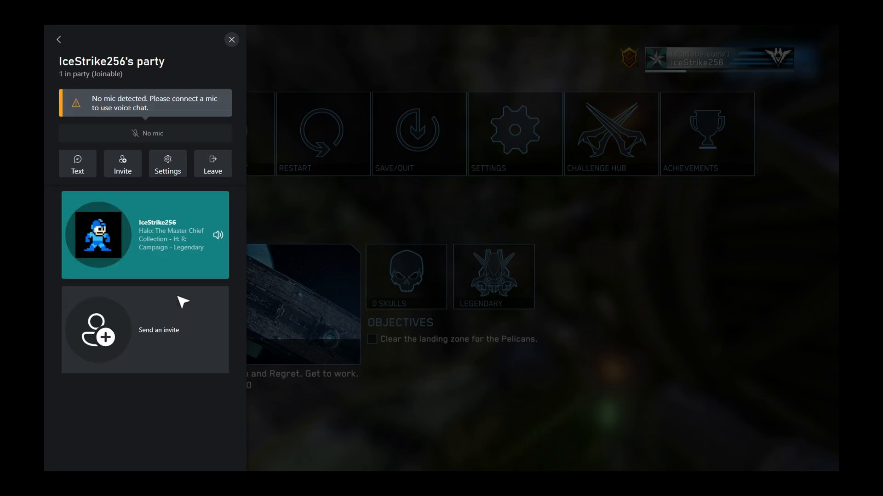
mouse_move(202, 201)
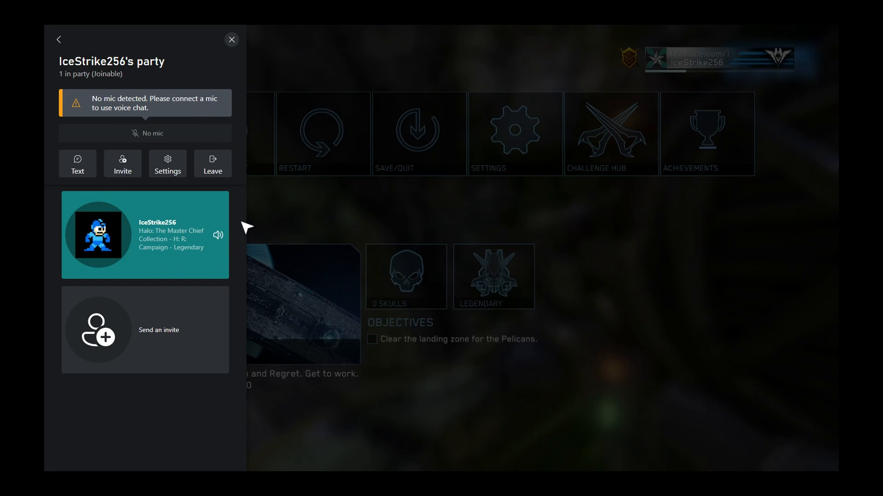
mouse_move(240, 31)
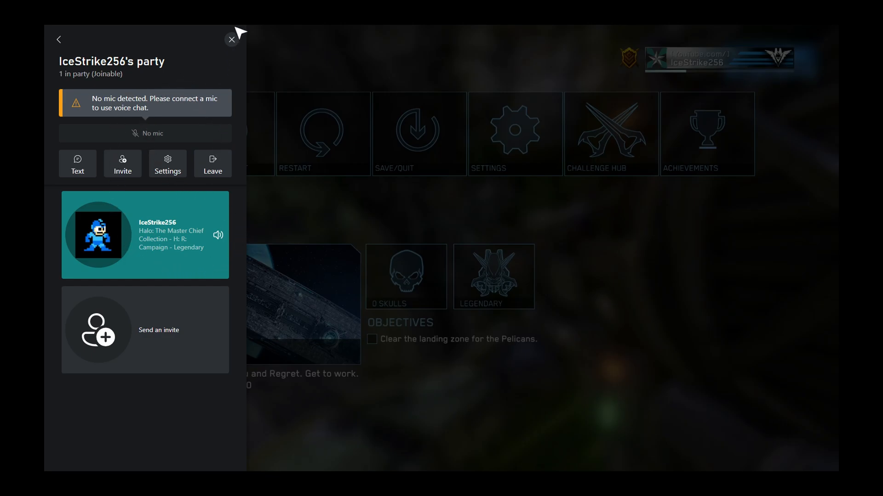
mouse_move(60, 43)
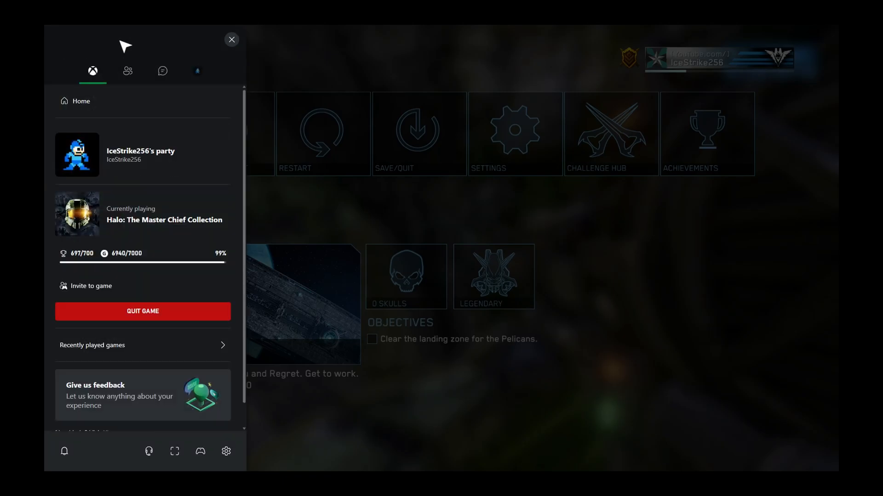
- Close the guide, resume the Delta Halo mission, then bring up the Game Pass options menu
left_click(231, 40)
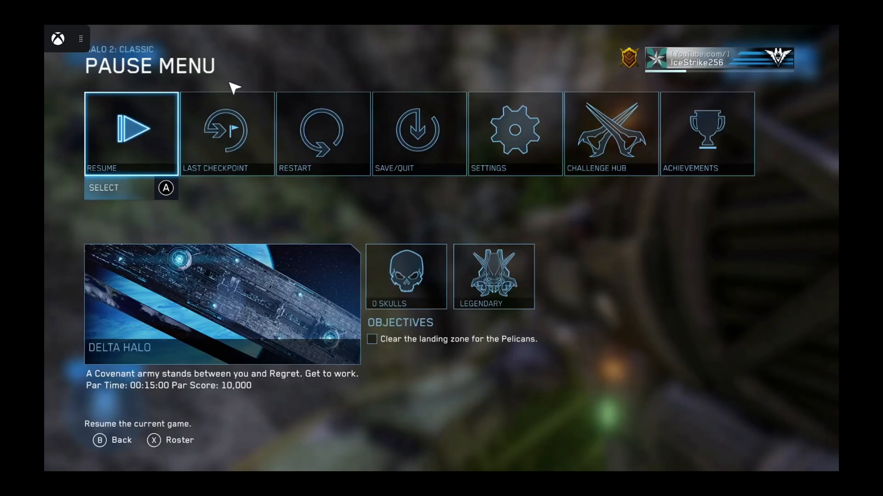
mouse_move(326, 208)
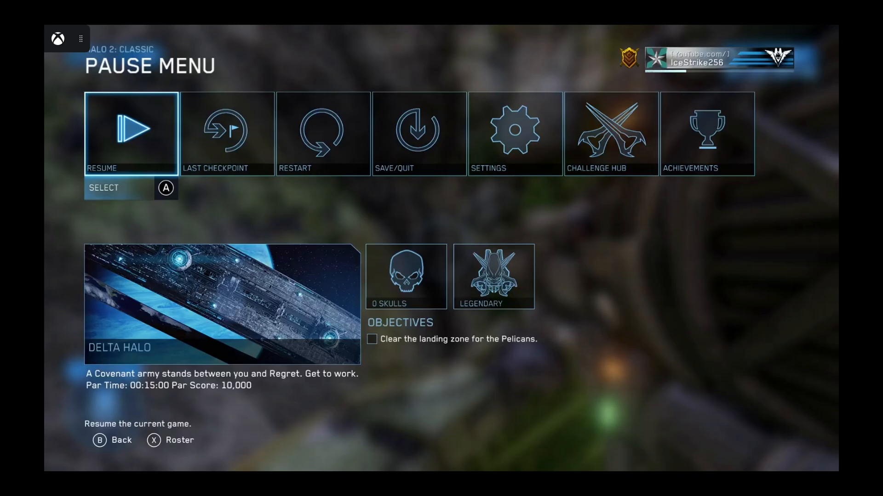
left_click(131, 132)
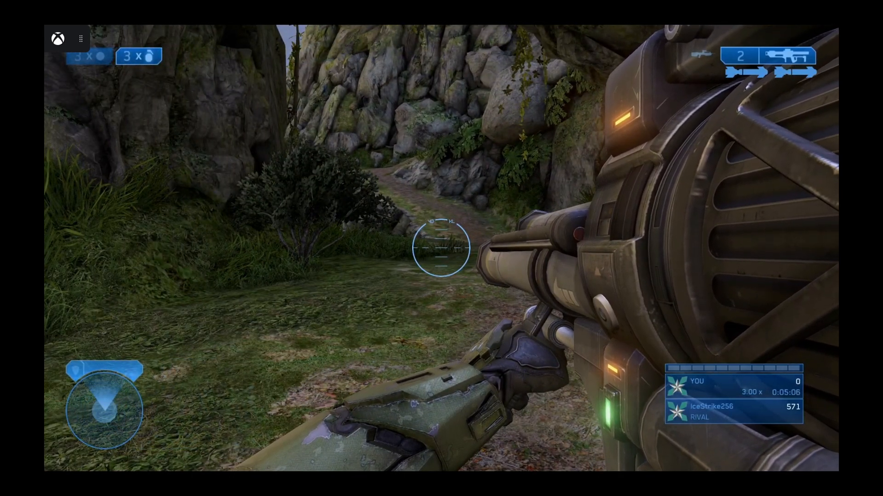
left_click(61, 39)
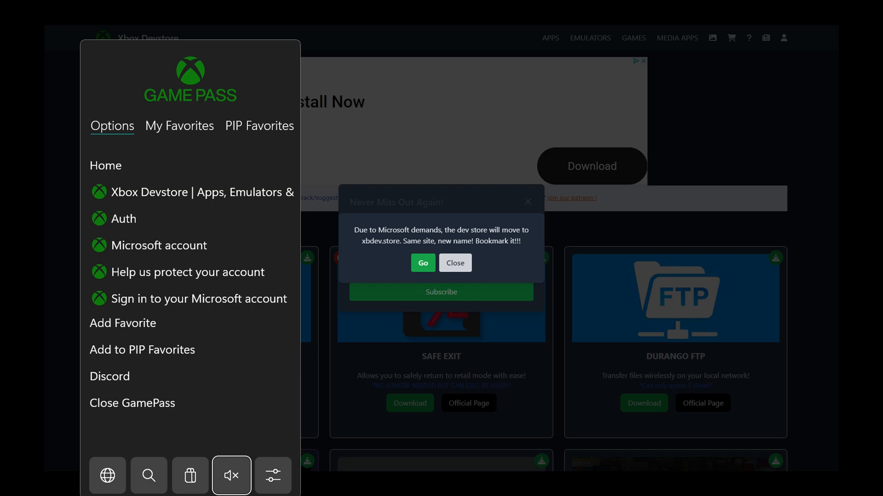
- Dismiss the Game Pass Options side menu so the Xbox Devstore page shows fully
left_click(132, 404)
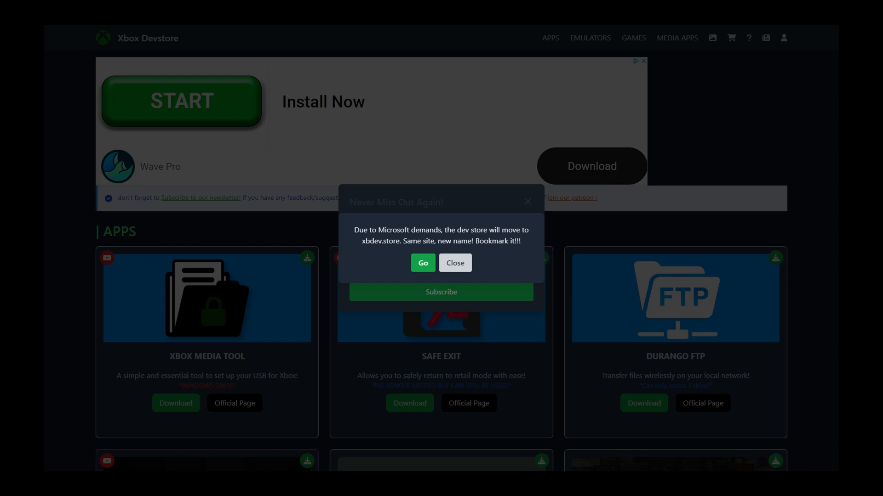
mouse_move(323, 219)
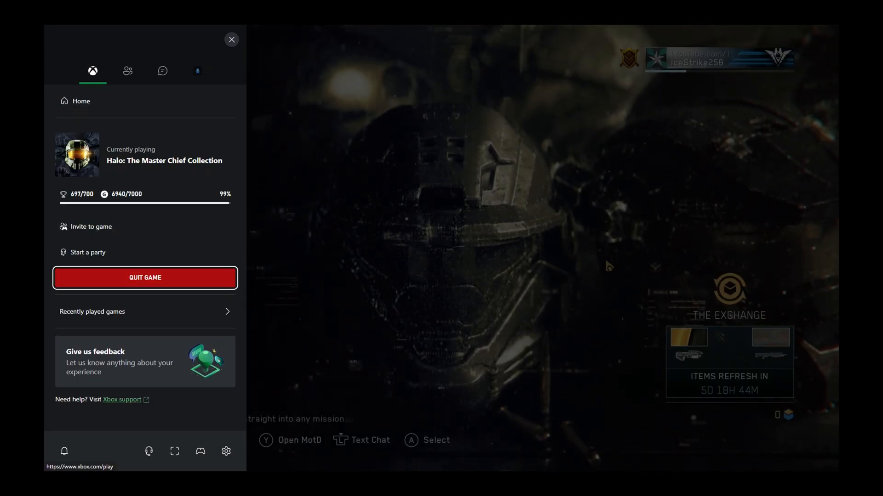
- Quit Halo: The Master Chief Collection from the guide, confirming despite unsaved progress
left_click(145, 278)
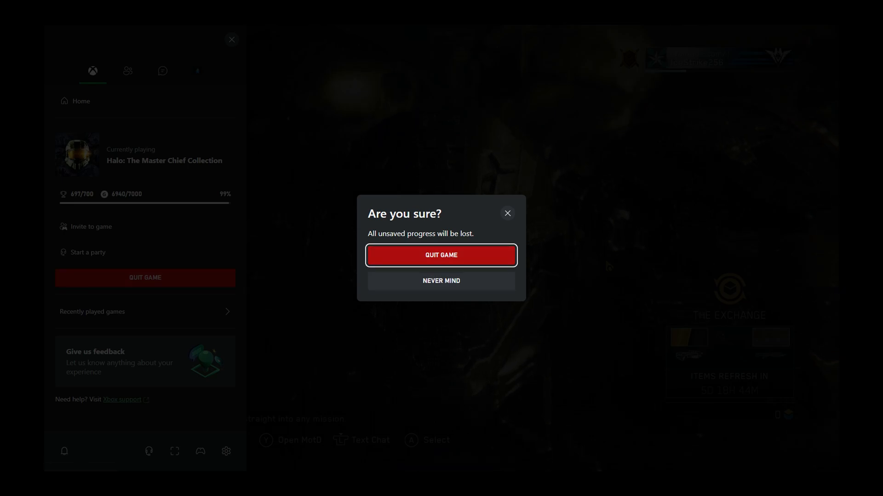
left_click(441, 256)
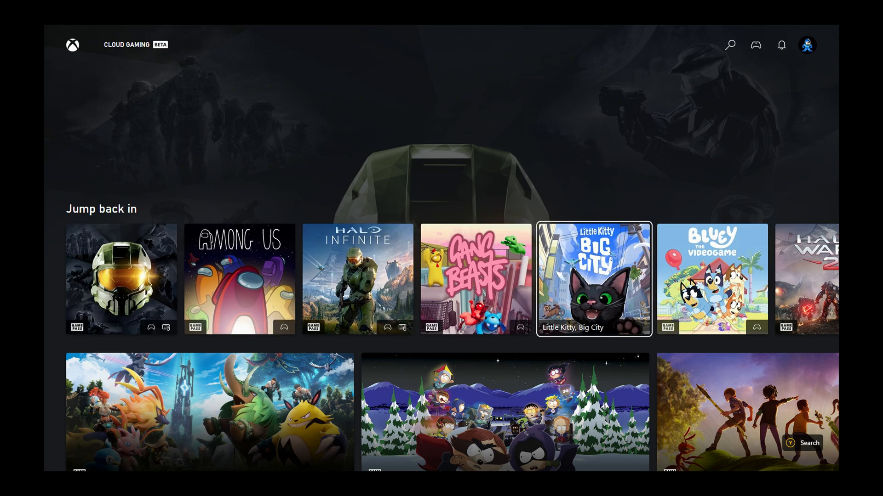
- Scroll the Cloud Gaming home down to the All games catalogue grid
scroll("down", 3)
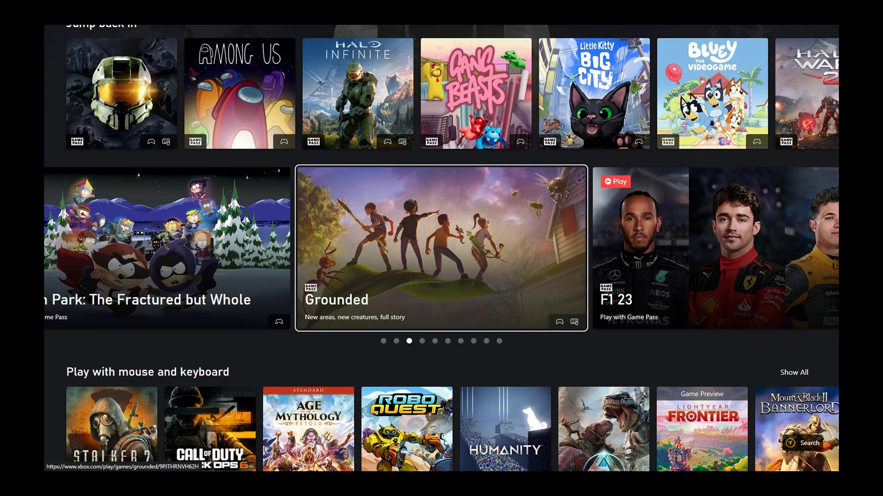
scroll("down", 3)
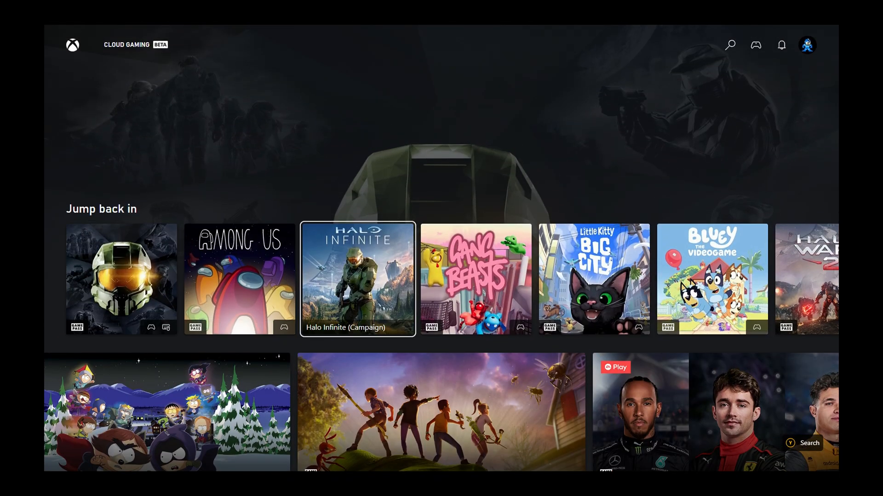
scroll("down", 3)
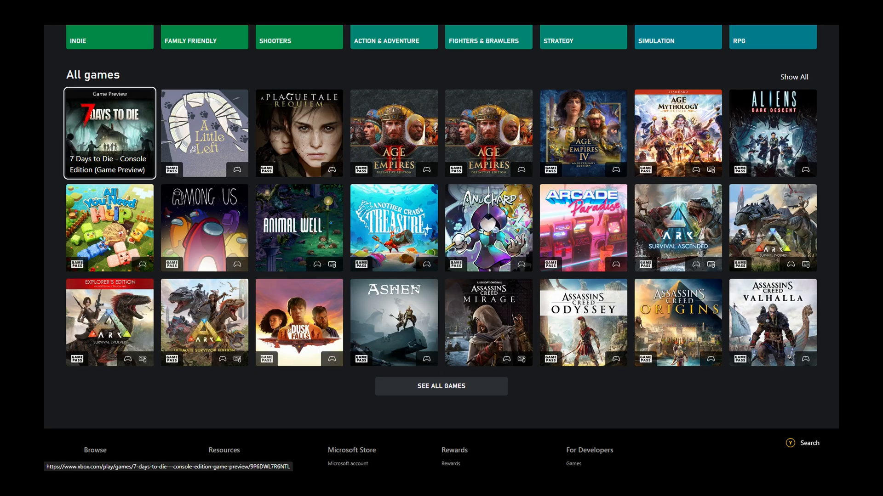